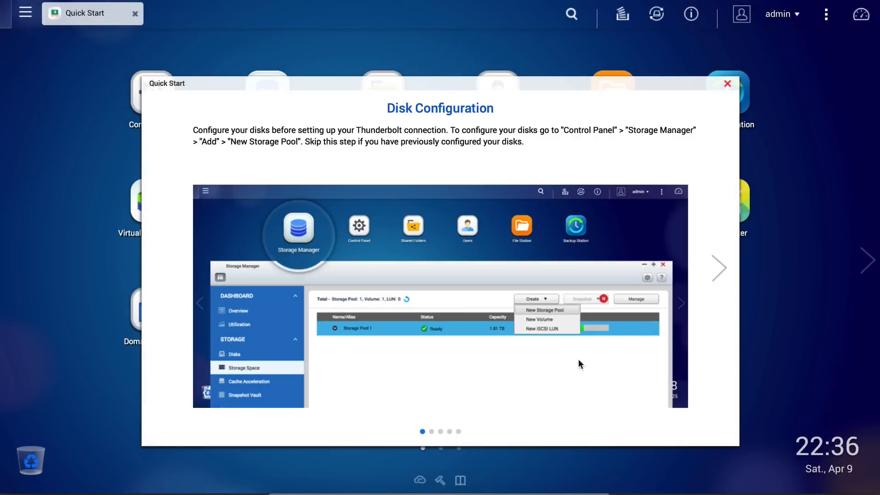
Step: Page through the Quick Start guide and close it to reach the app desktop
click(719, 268)
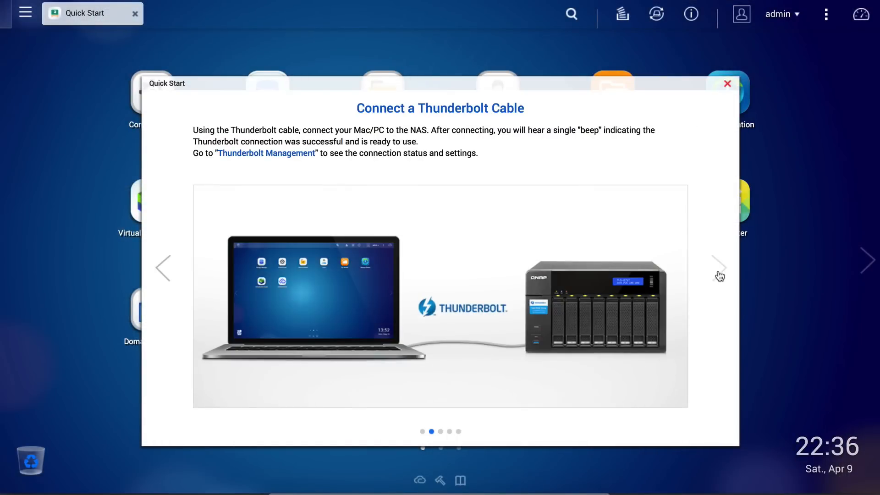
click(727, 83)
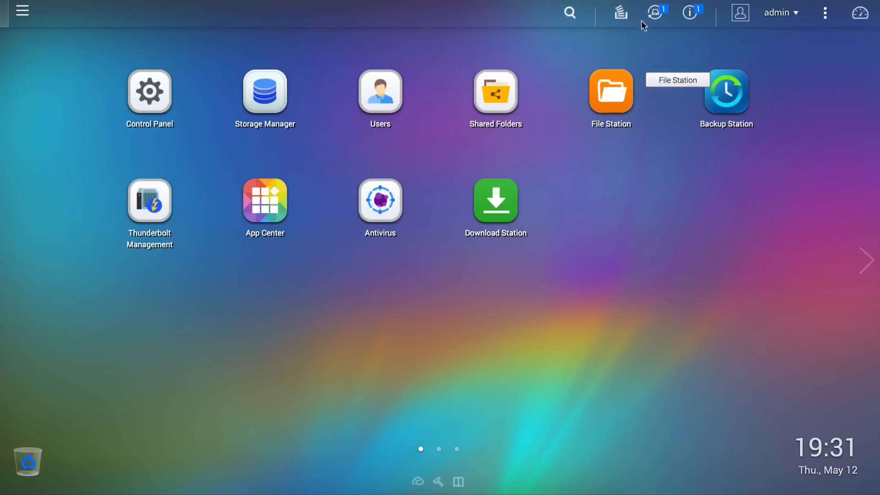
Step: View the WD My Book USB disk's storage information under Control Panel's External Device settings
click(654, 13)
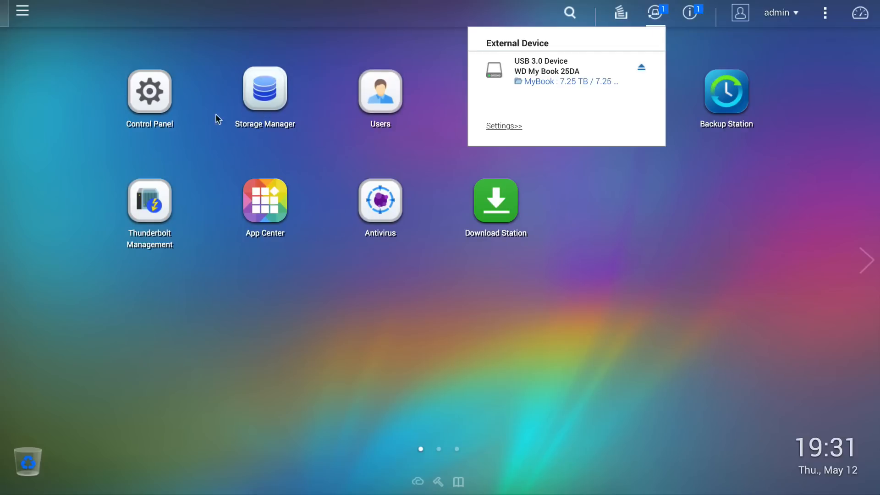
click(150, 92)
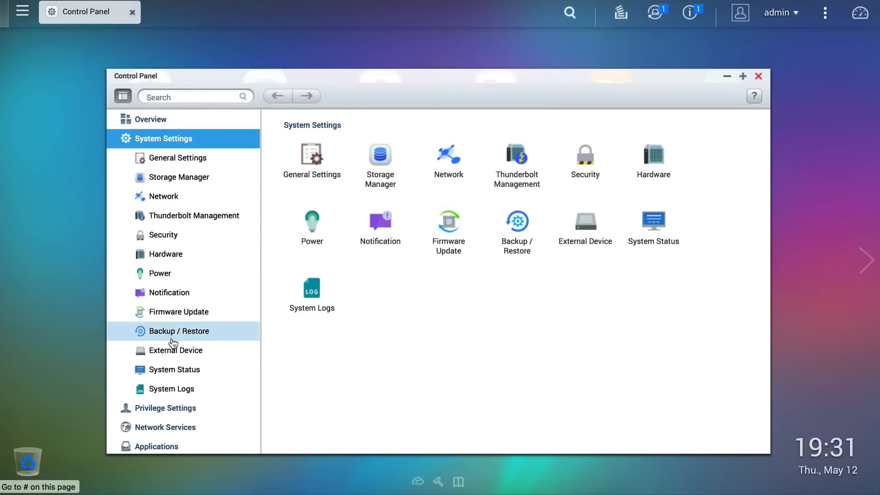
click(176, 350)
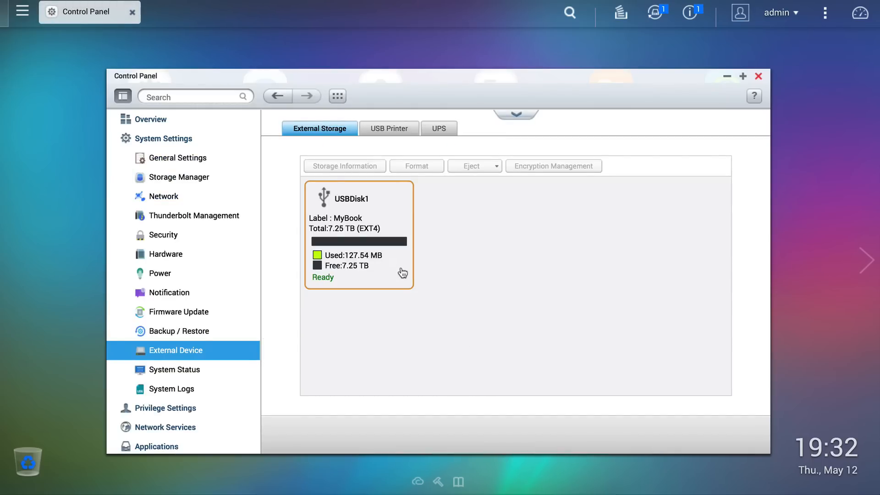
click(344, 166)
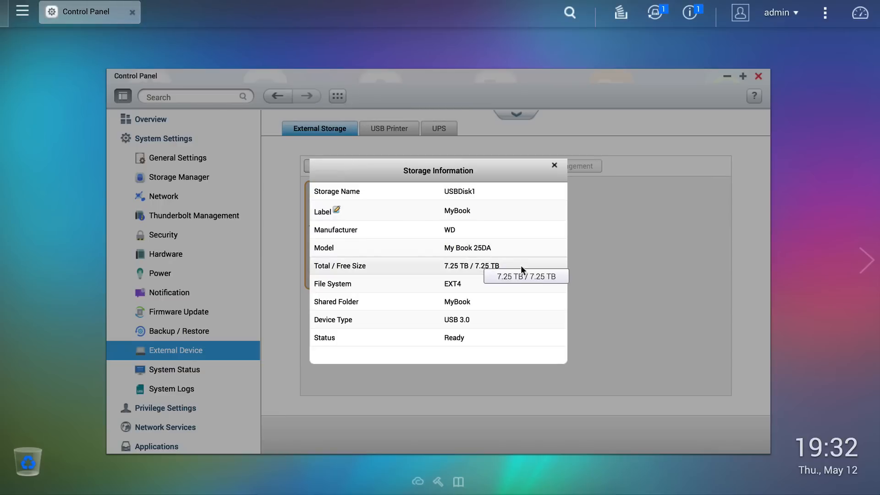
mouse_move(581, 220)
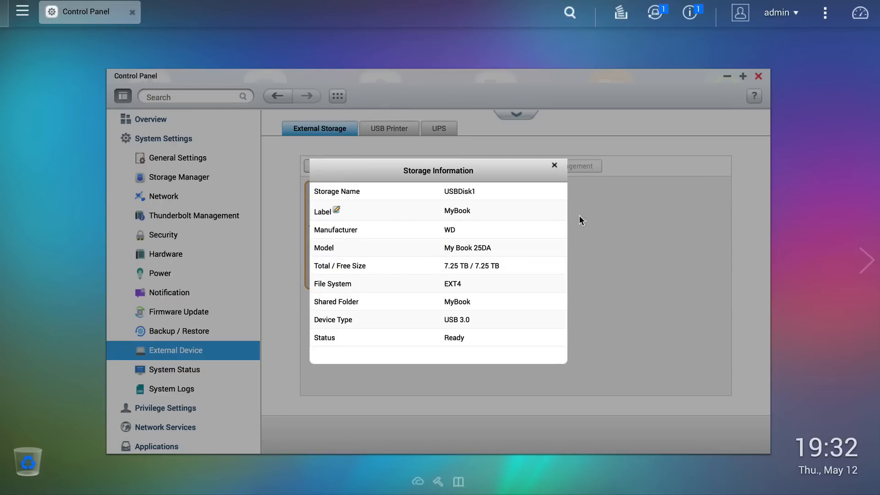
Step: Format the USB disk as EXT4 with the label 'Backups', confirming the data erase
click(555, 165)
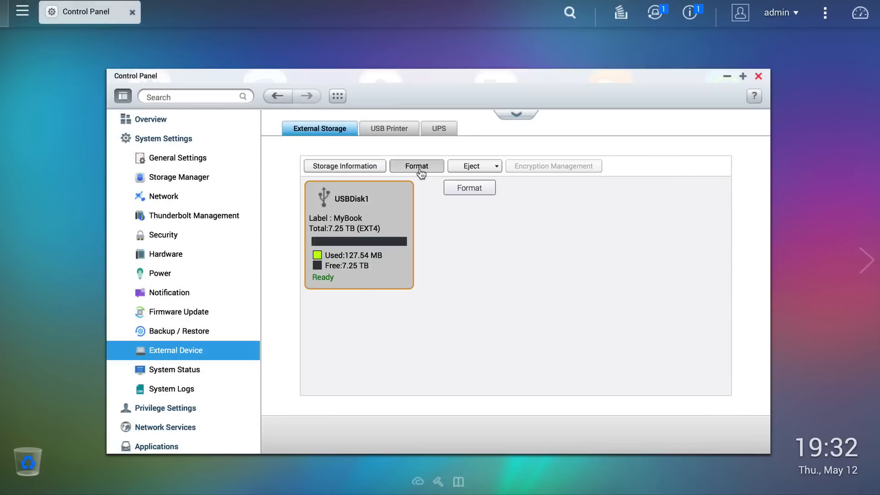
click(469, 187)
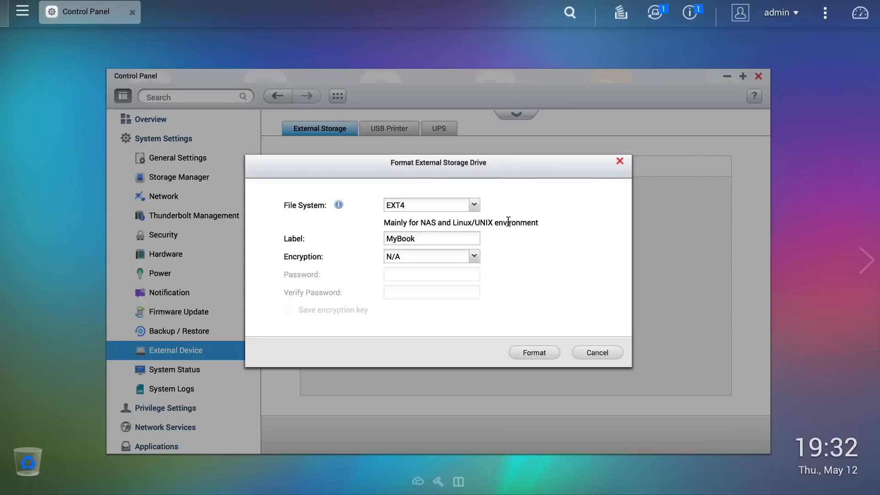
click(473, 204)
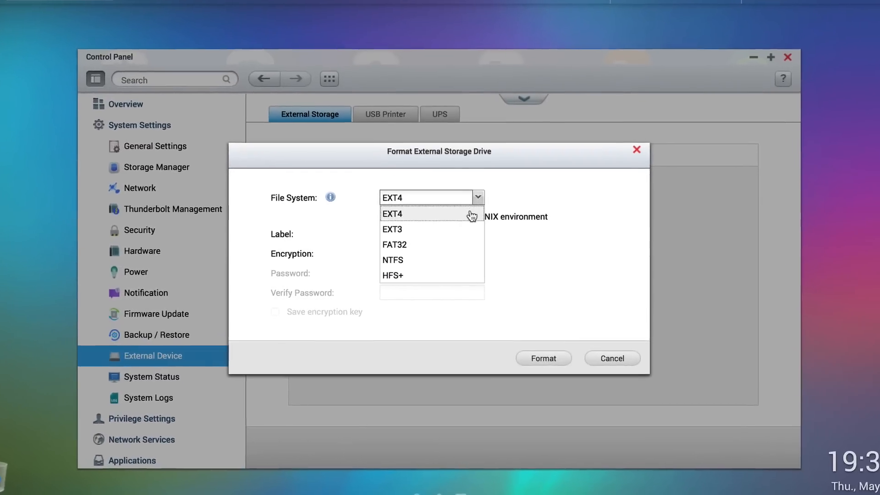
click(392, 214)
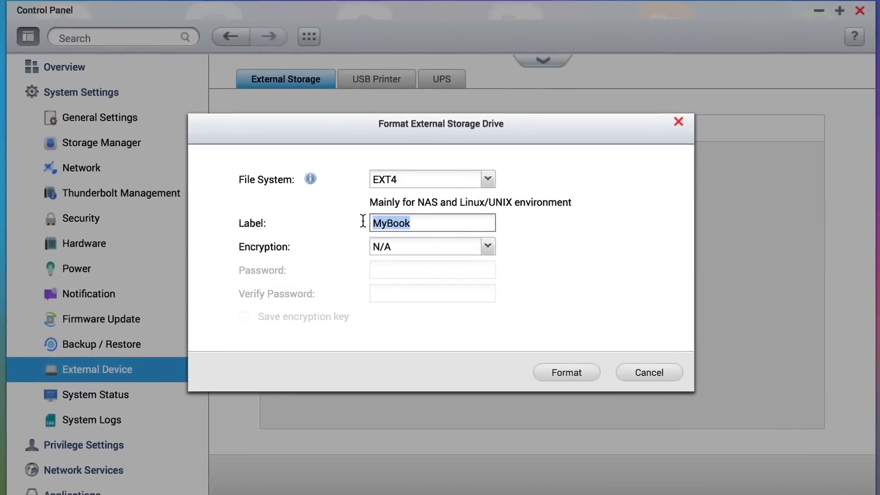
text(Backups)
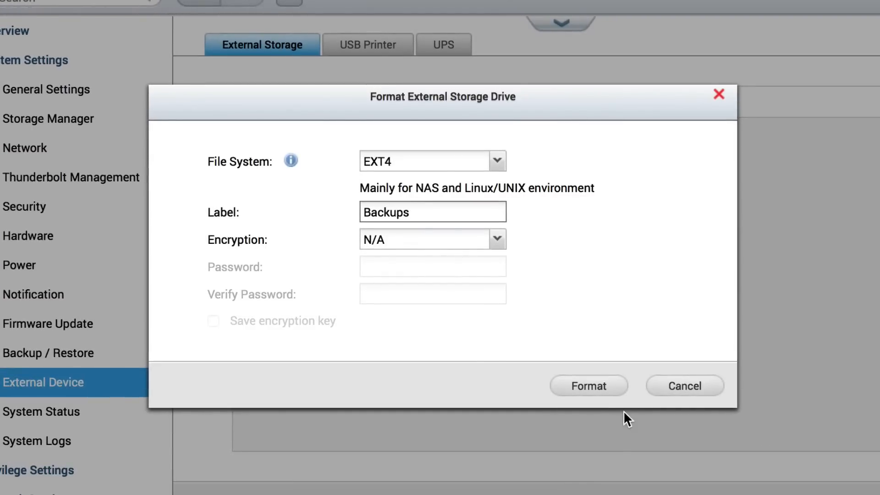
click(588, 385)
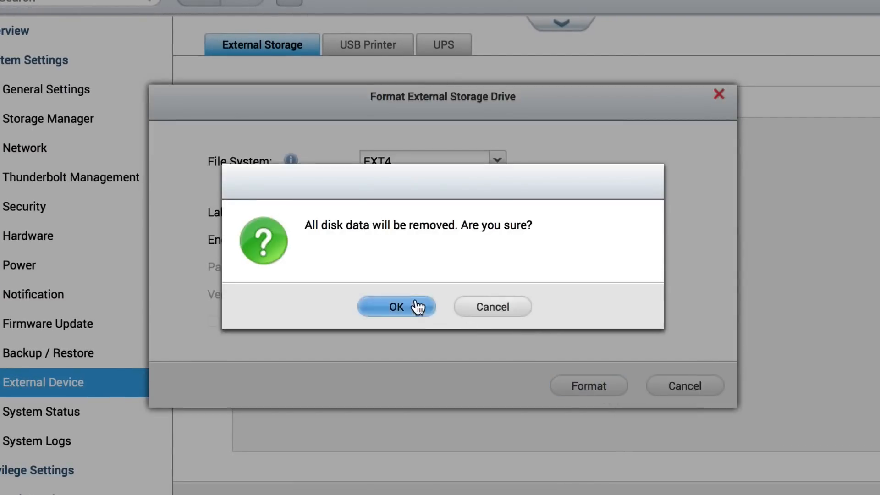
click(397, 307)
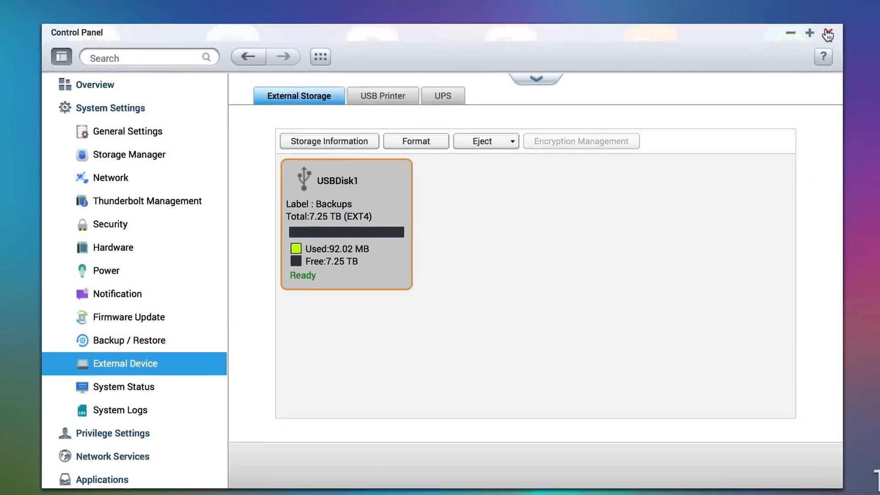
Step: Close Control Panel and show Backup Station's External Drive backup page
click(790, 33)
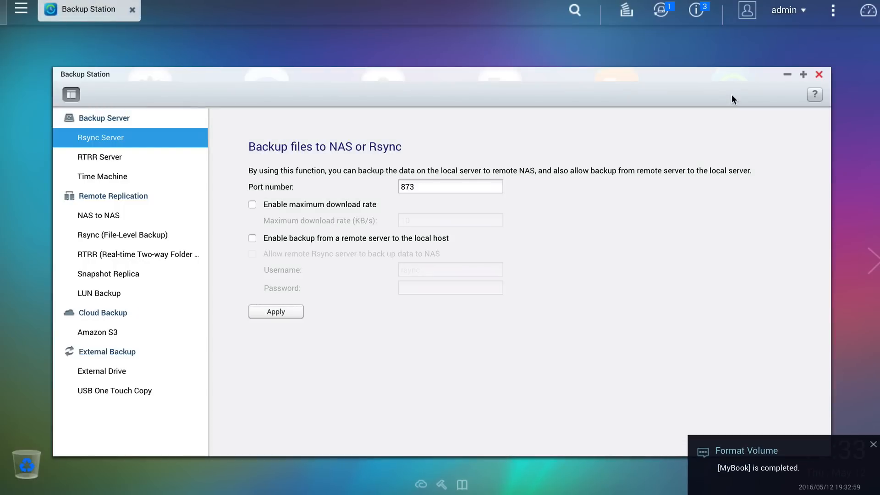
mouse_move(163, 132)
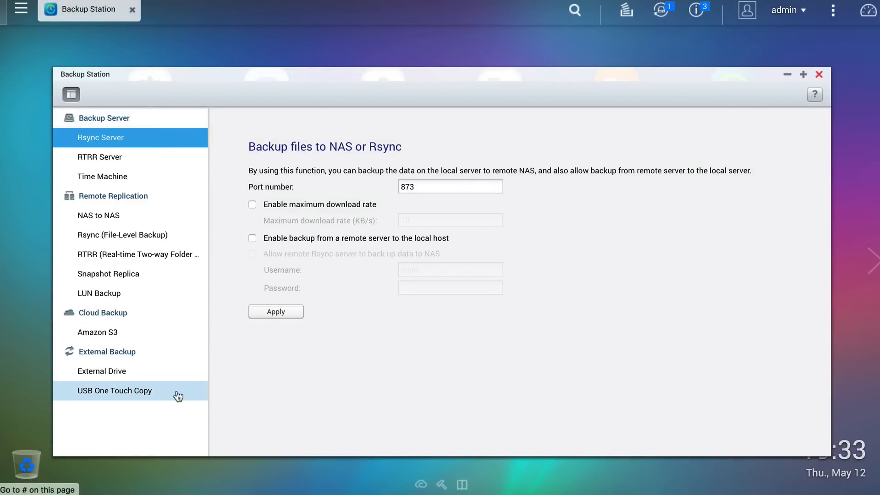
mouse_move(206, 383)
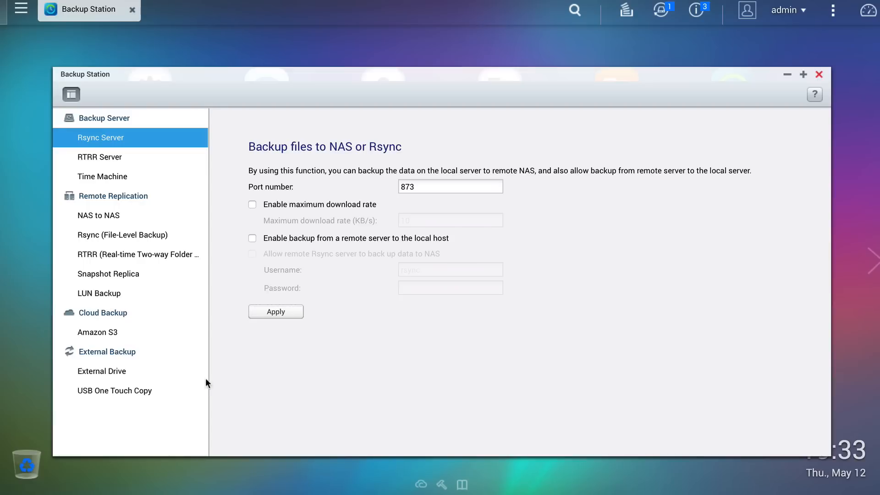
click(102, 371)
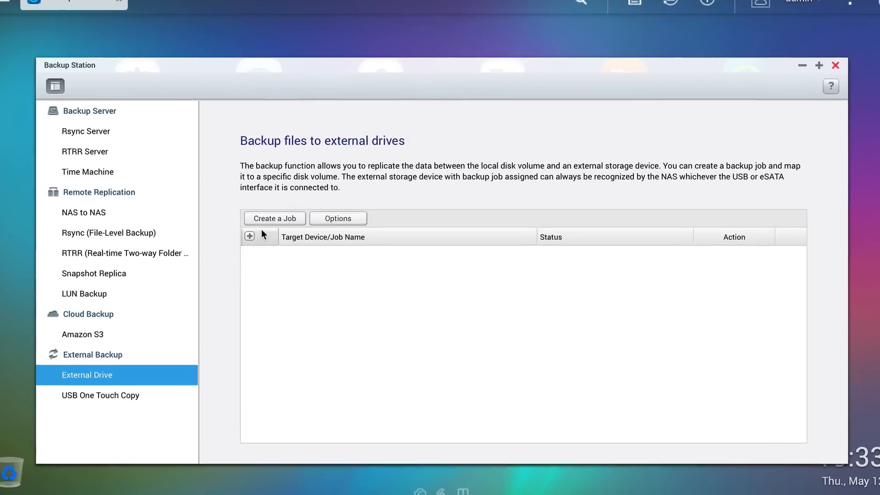
Step: Start a new external drive backup job with volume ID mapping turned off
click(274, 218)
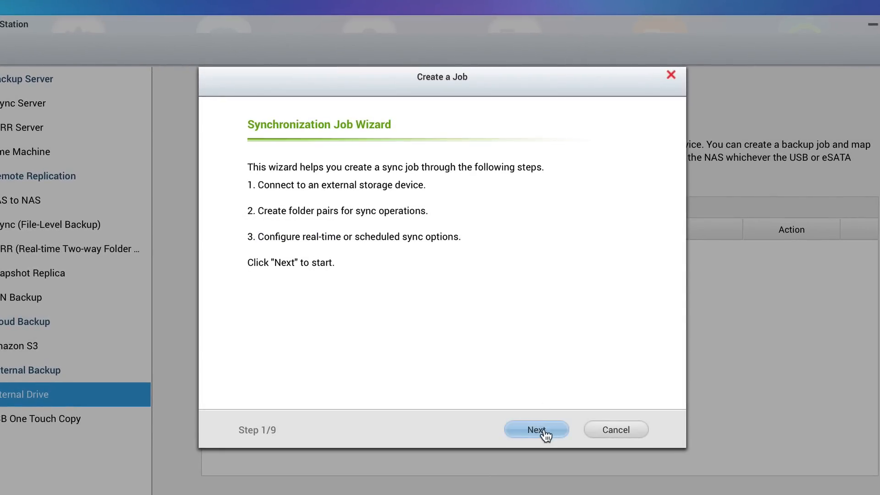
click(535, 430)
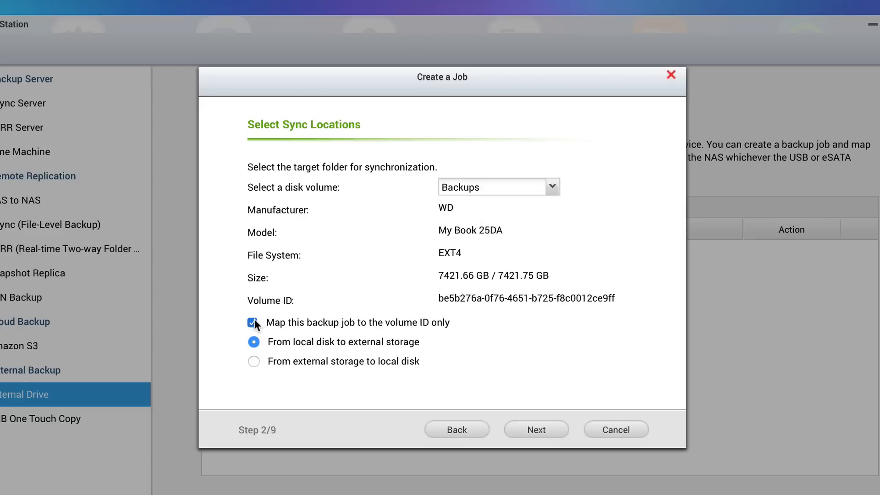
click(253, 322)
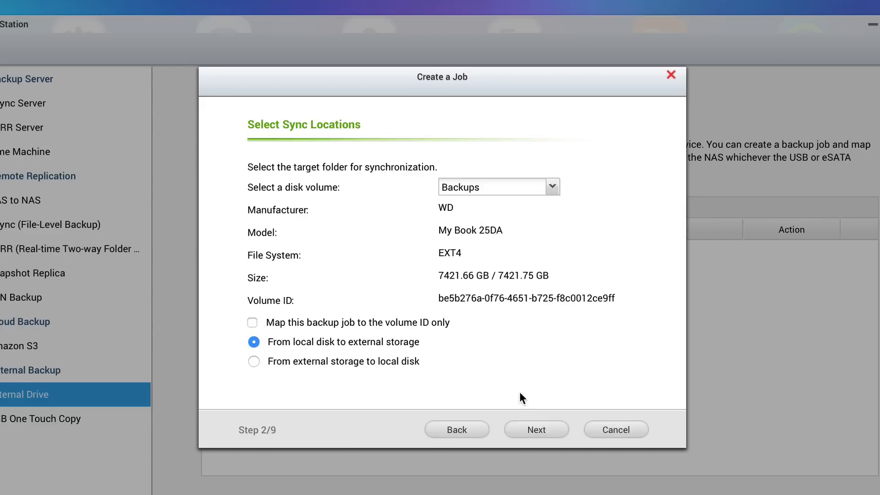
click(536, 430)
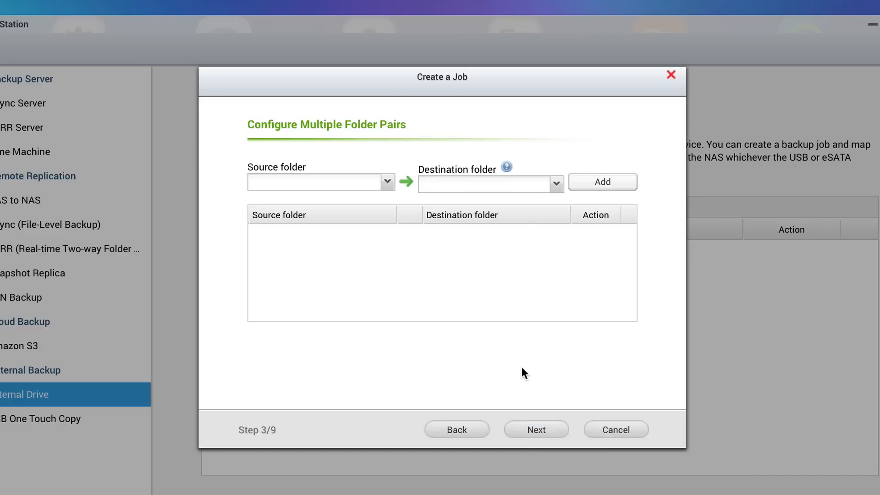
mouse_move(388, 182)
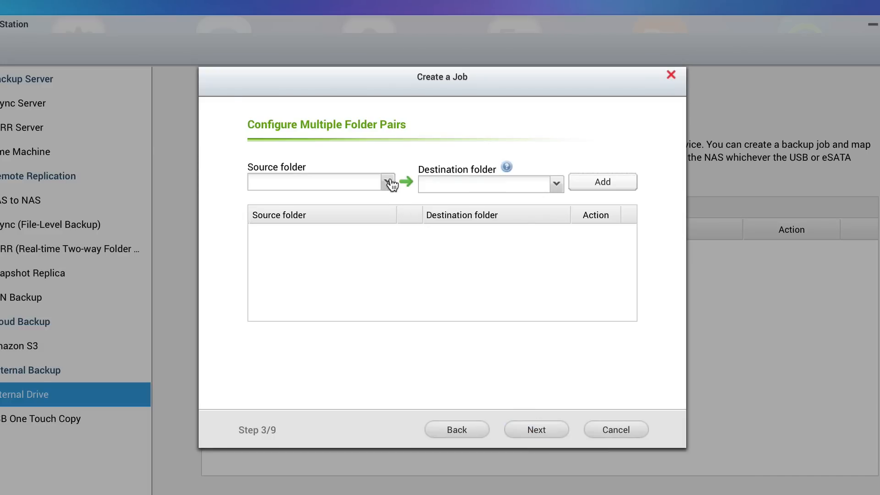
Step: Add folder pairs /Personal to /Backups/Personal and /Work to /Backups/Work
click(386, 182)
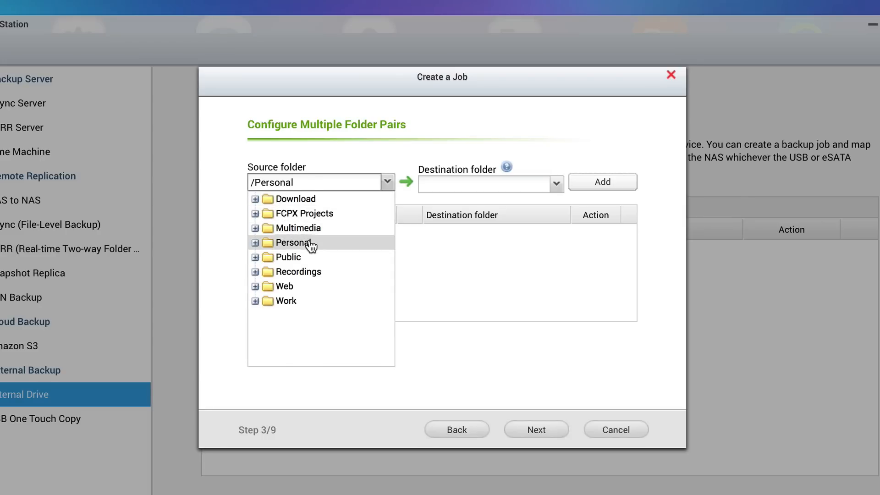
click(311, 243)
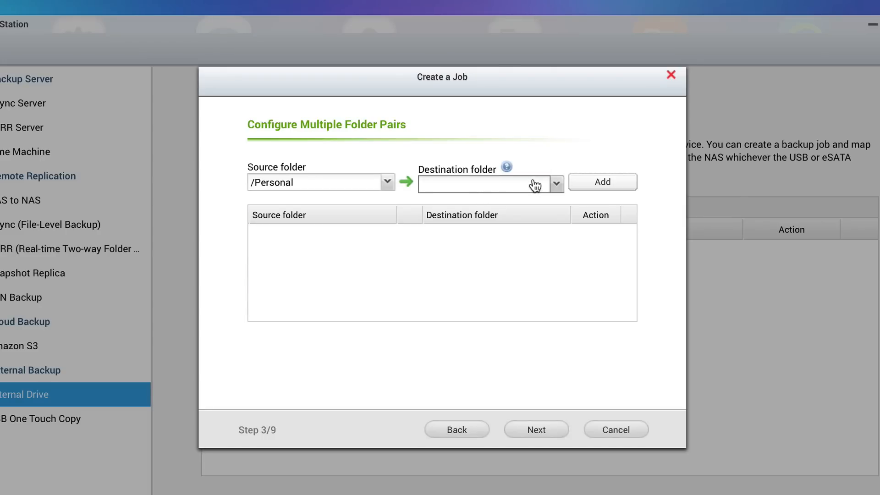
click(556, 182)
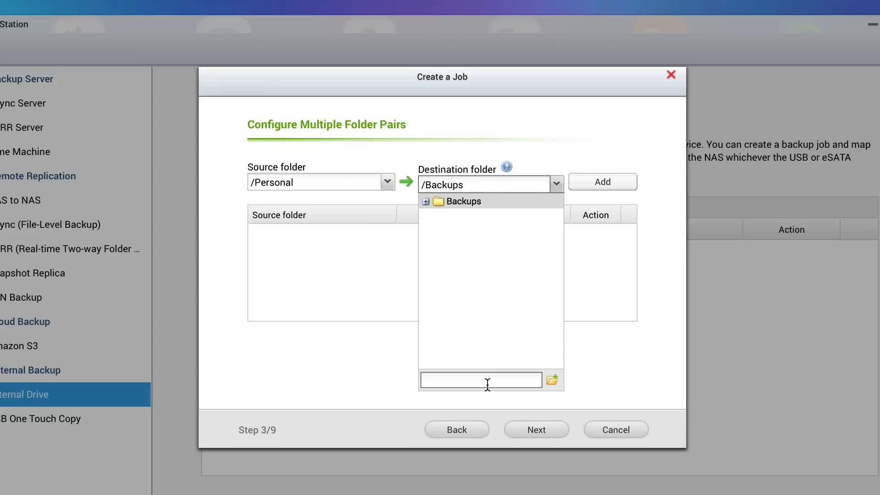
text(Personal)
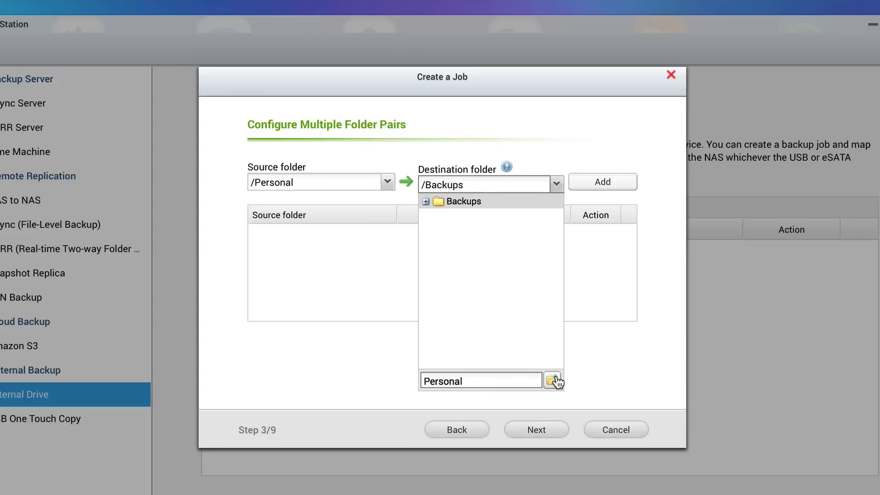
click(552, 380)
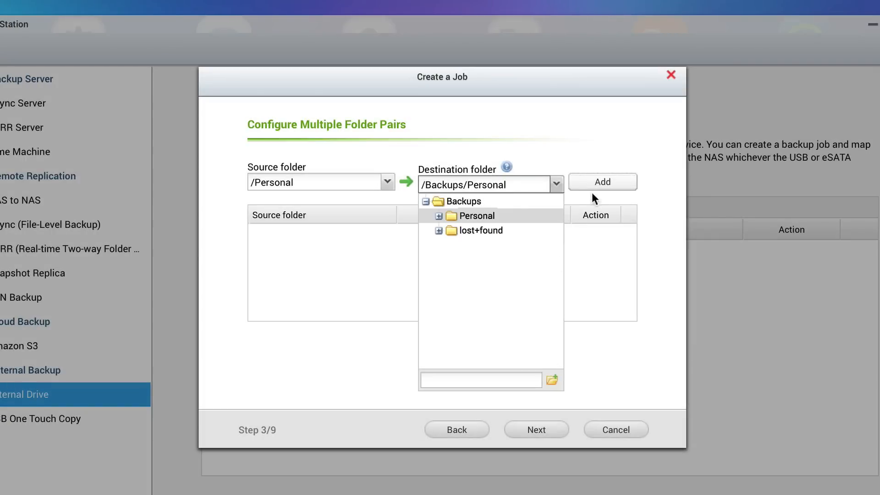
click(602, 181)
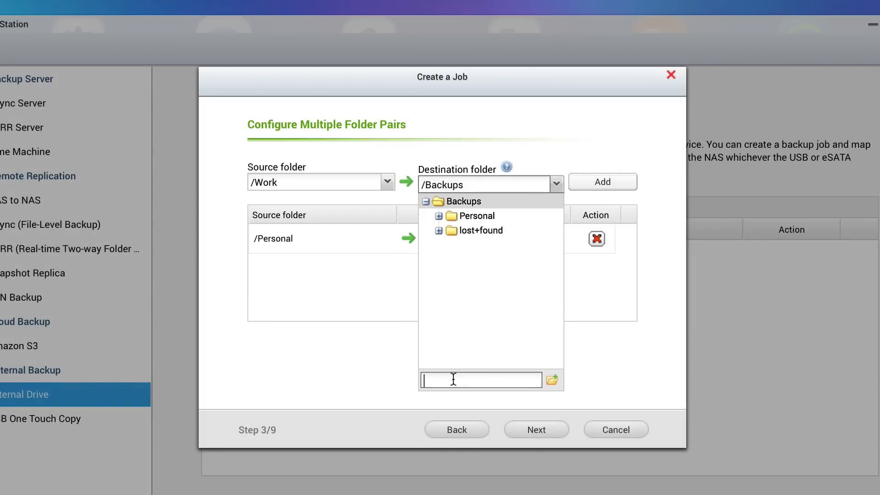
click(602, 181)
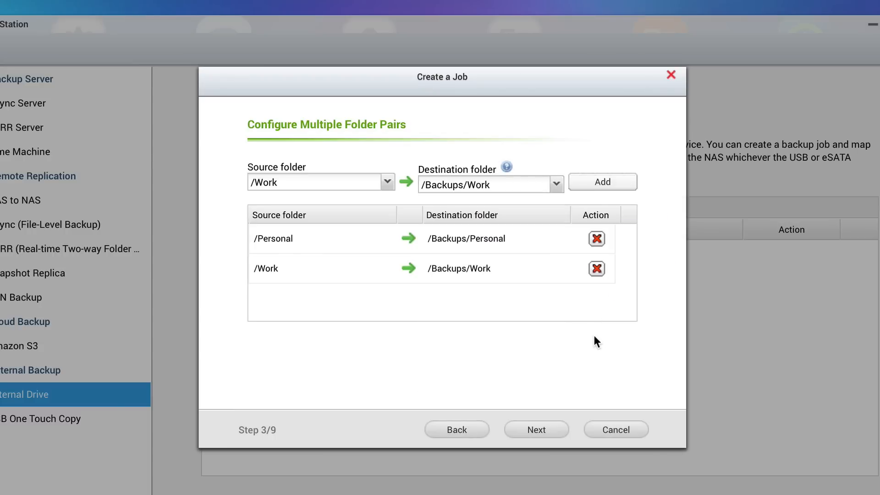
Step: Set scheduled 'Replicate Now' replication with policy and filter configuration enabled
click(536, 429)
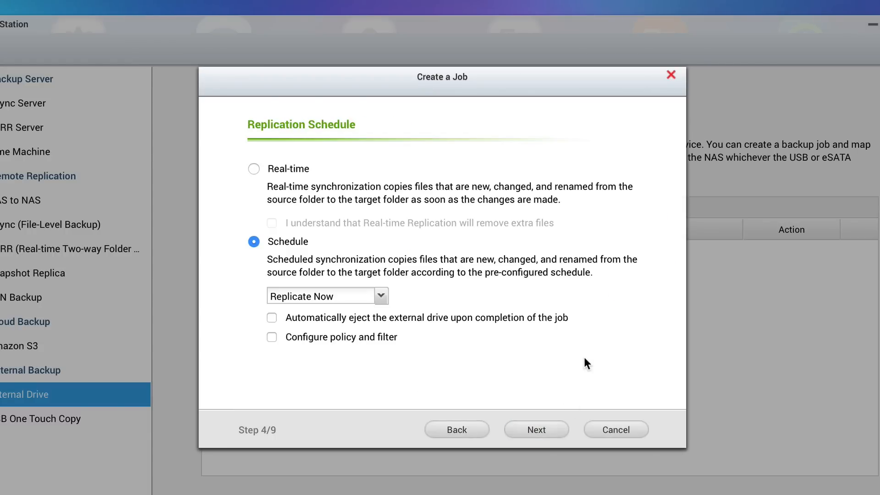
click(253, 169)
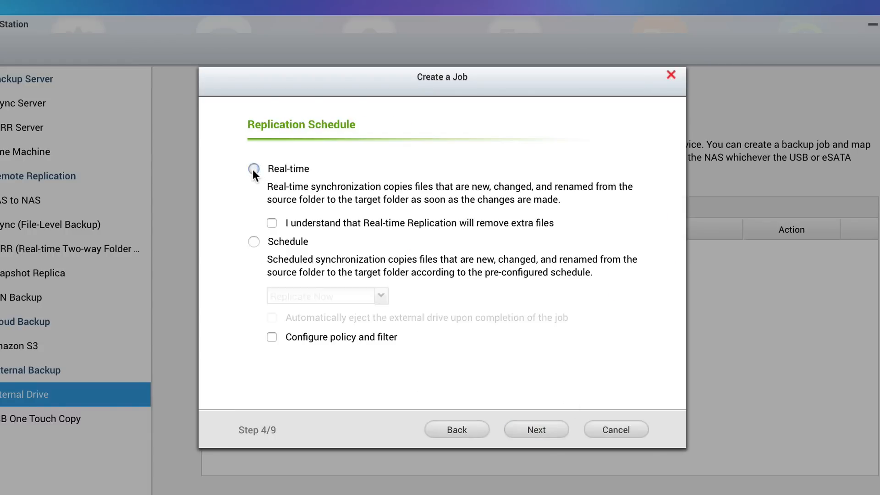
click(253, 242)
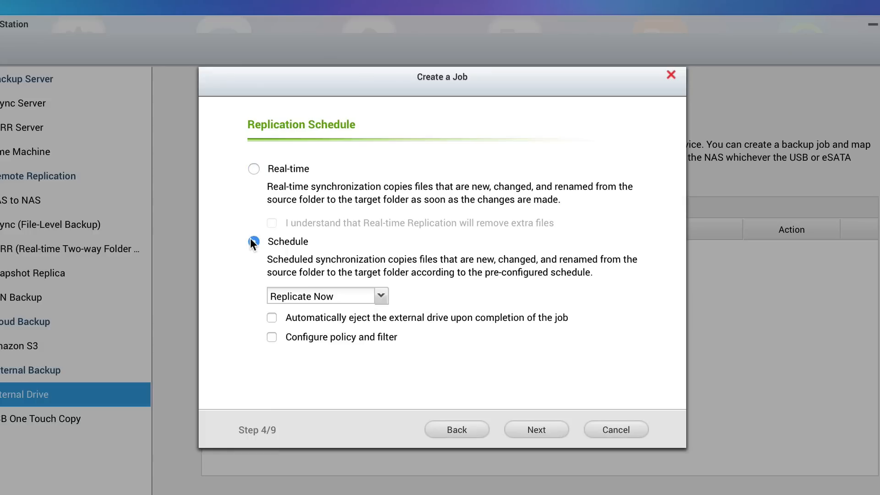
click(380, 296)
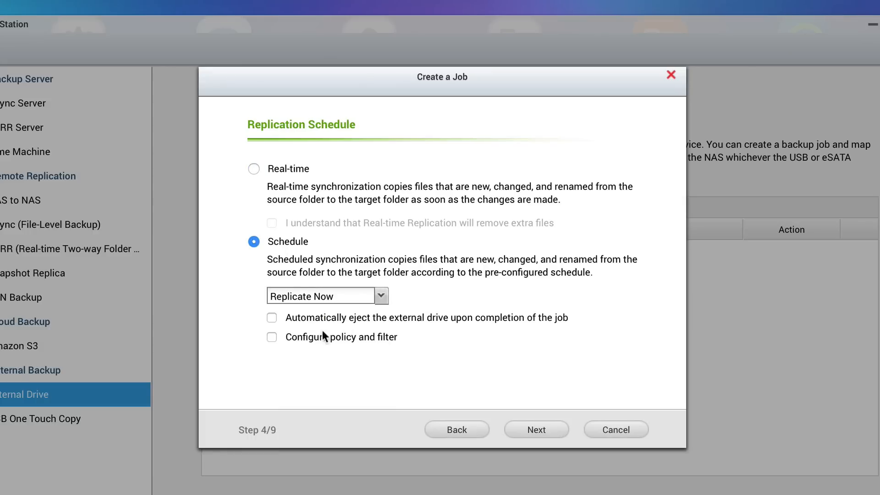
click(272, 337)
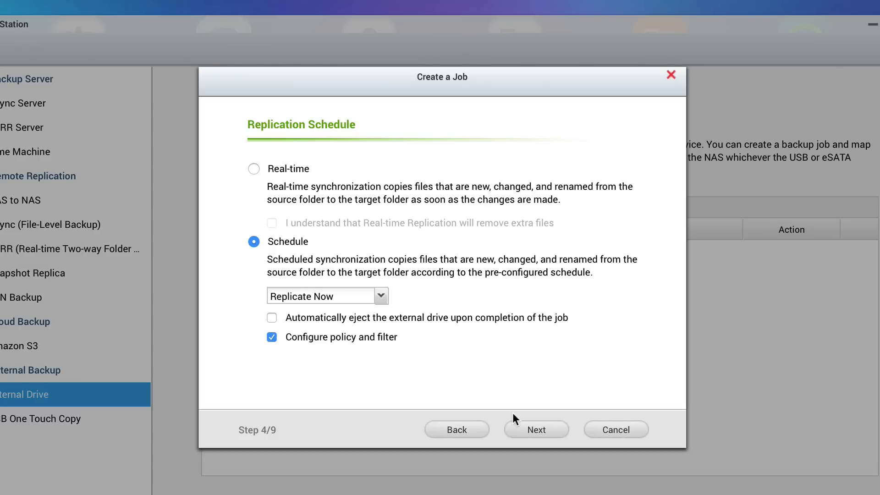
click(535, 429)
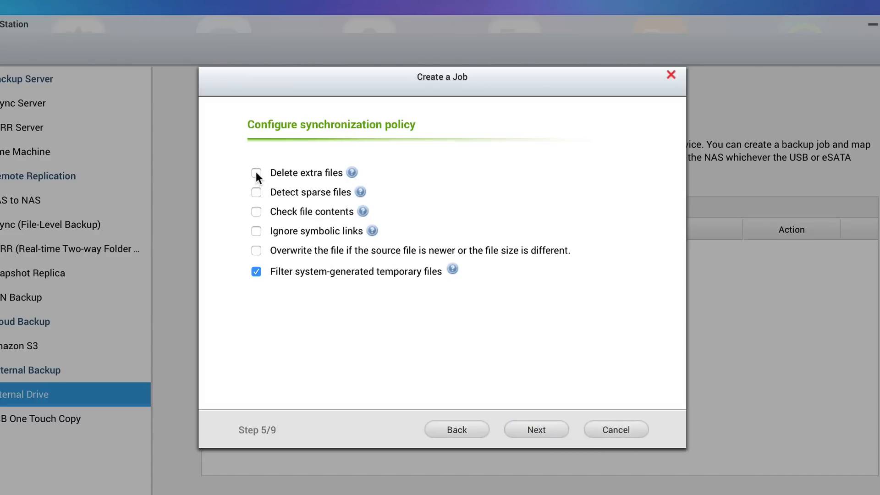
Step: Enable deleting extra files in the target and leave the filters unset
click(255, 173)
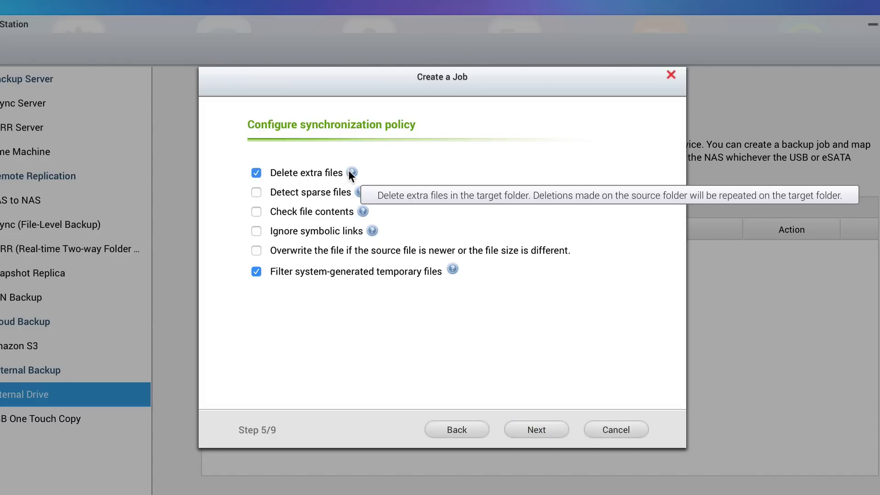
click(535, 429)
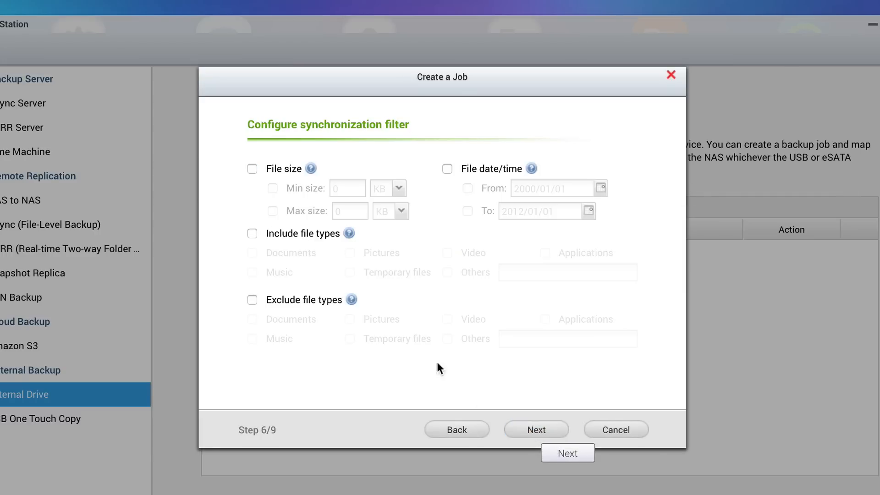
mouse_move(314, 307)
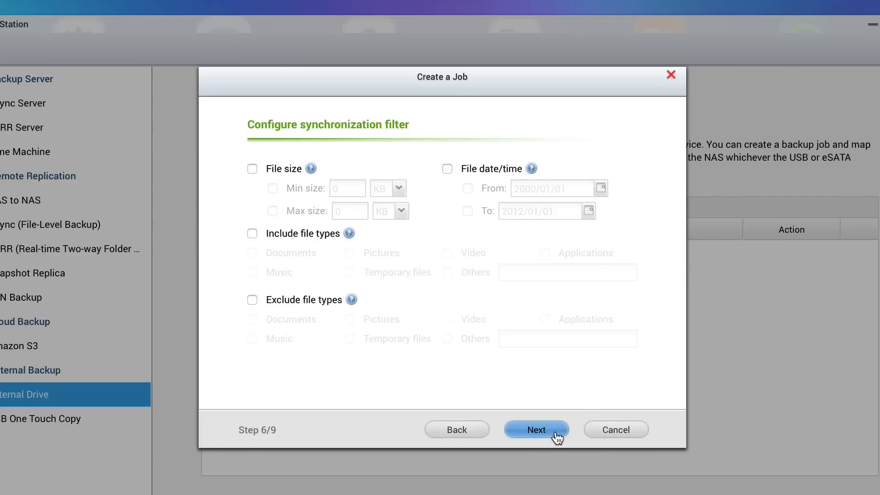
click(536, 430)
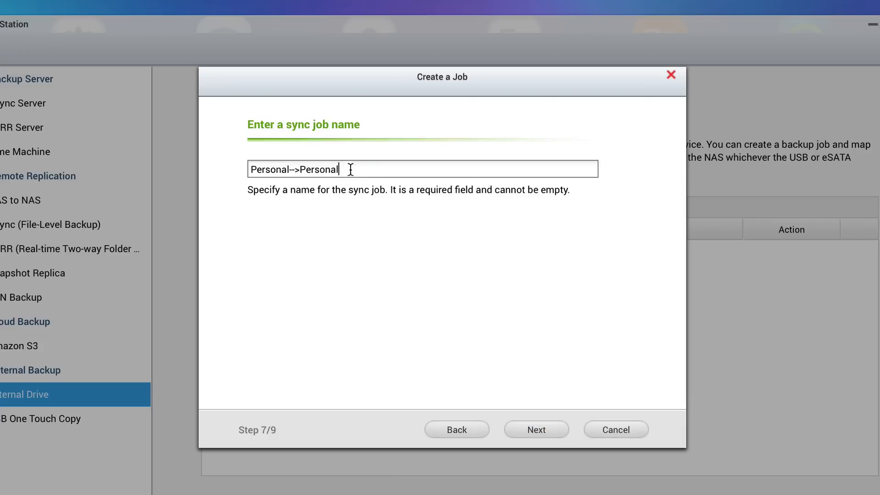
Step: Rename the job 'Backup01', confirm its settings and finish the wizard
text(Backup01)
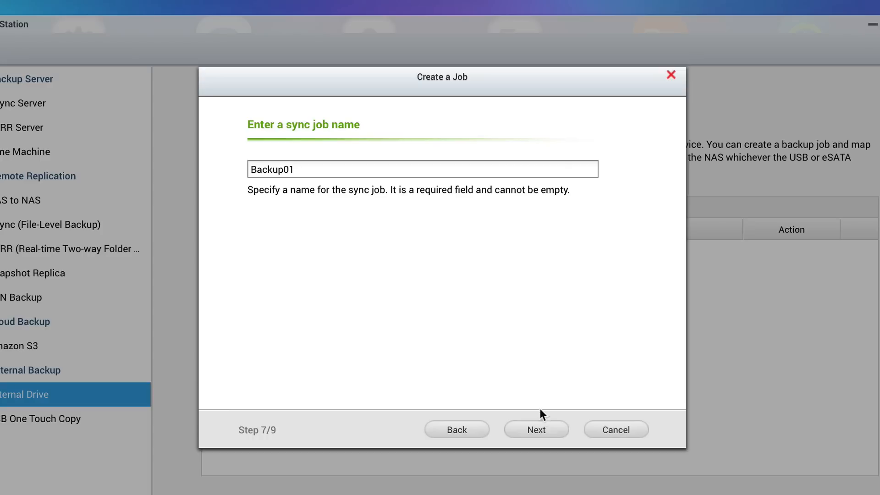
click(536, 429)
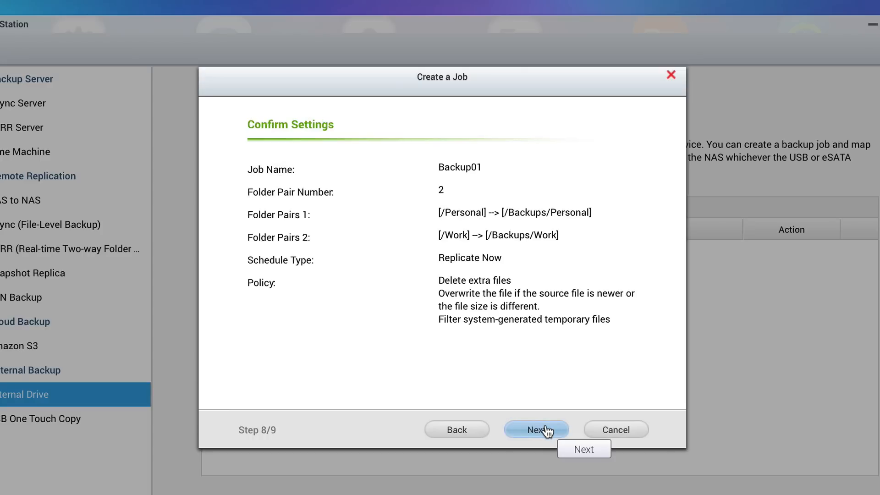
click(536, 430)
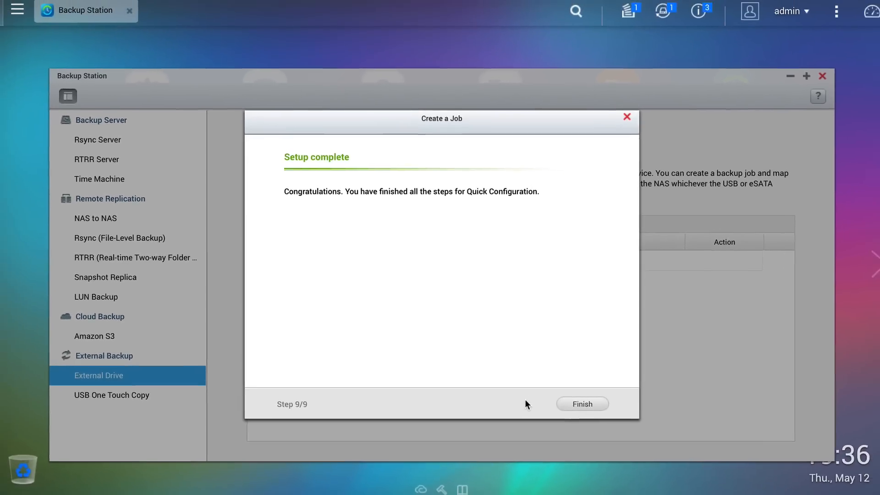
click(582, 404)
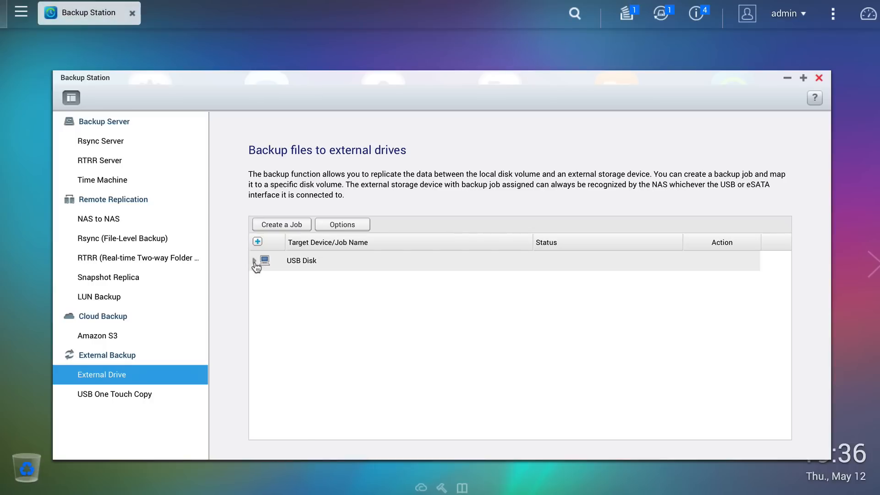
Step: Check Backup01's properties under USB Disk and show its job logs
click(255, 260)
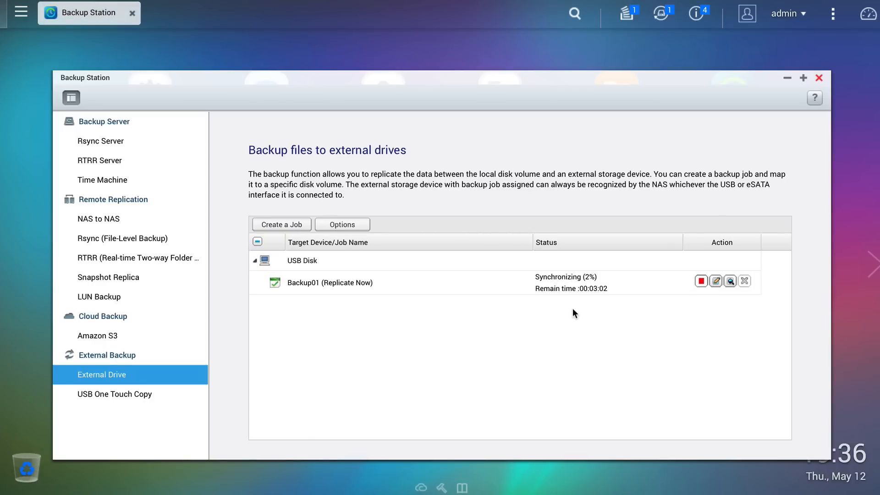
click(716, 281)
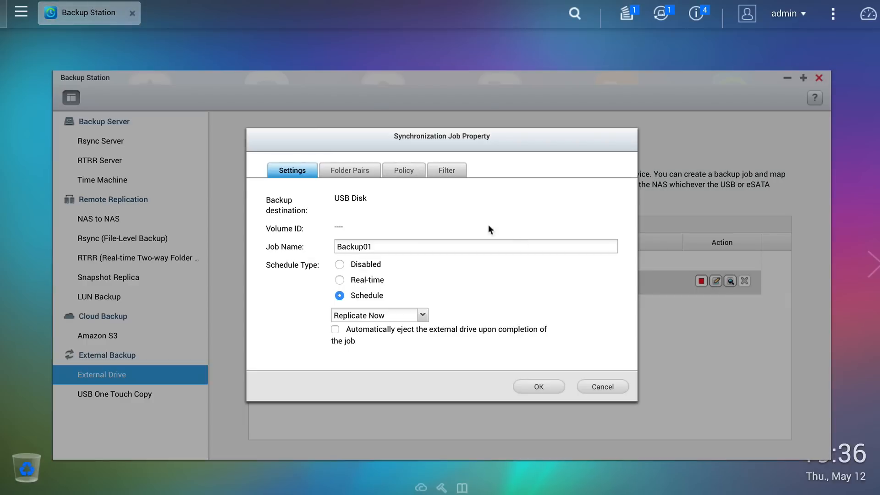
click(349, 170)
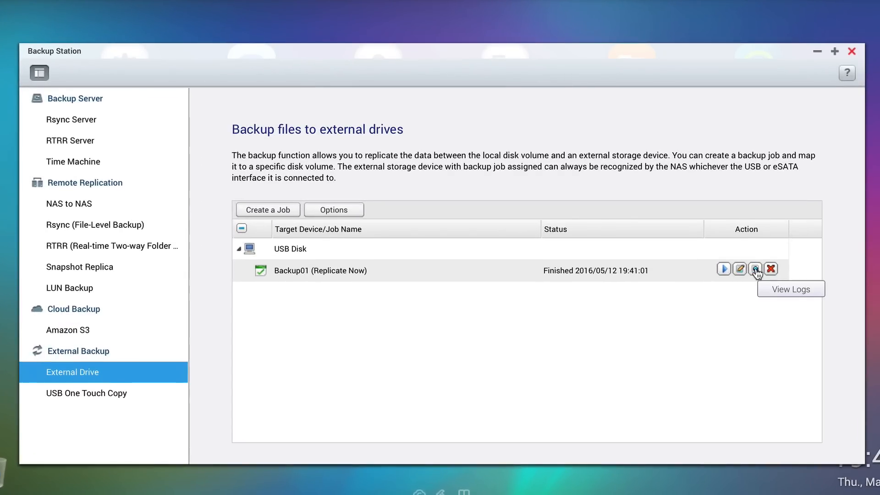
click(755, 269)
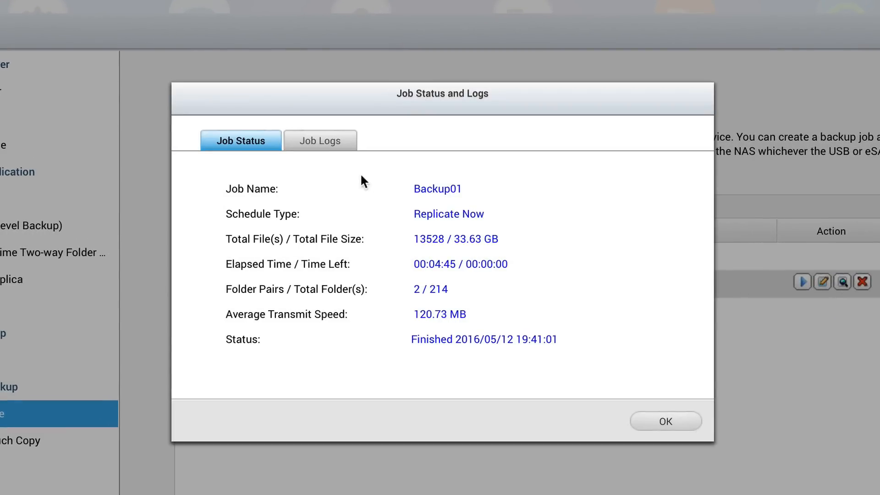
click(320, 141)
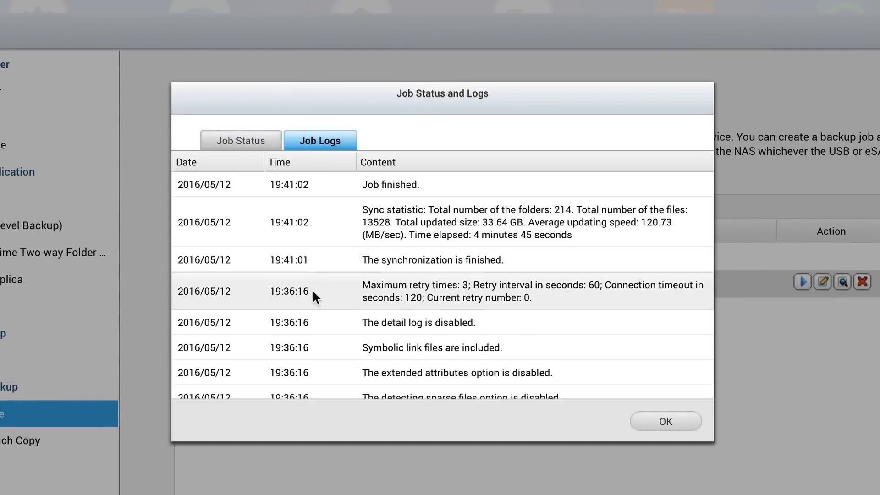